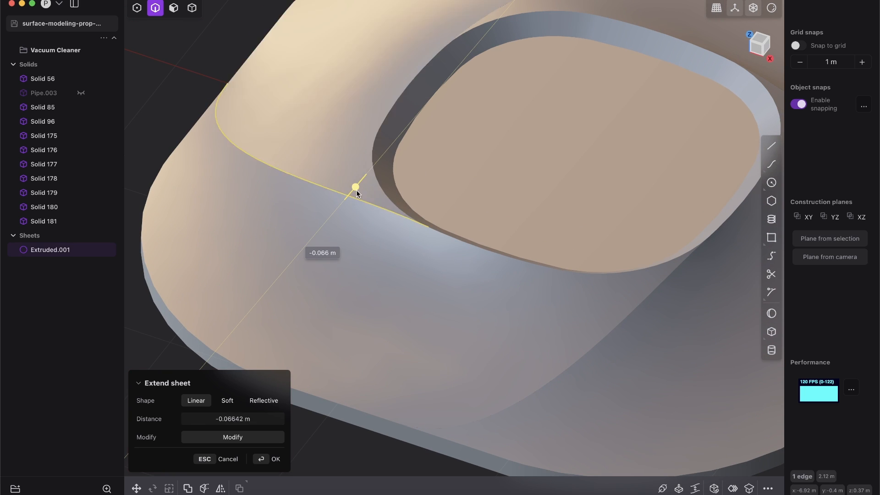
Step: Extend the sheet edge linearly by -0.066 m and fillet the rim edge at about -0.077 m
click(275, 458)
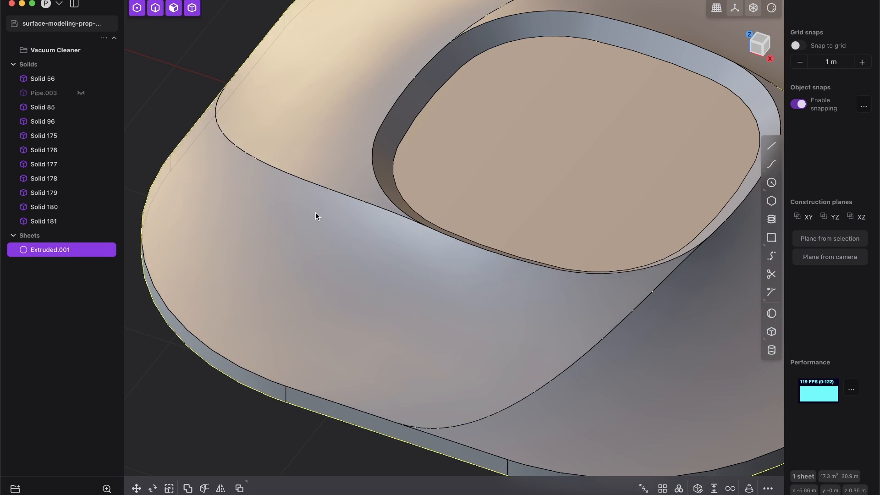
click(155, 8)
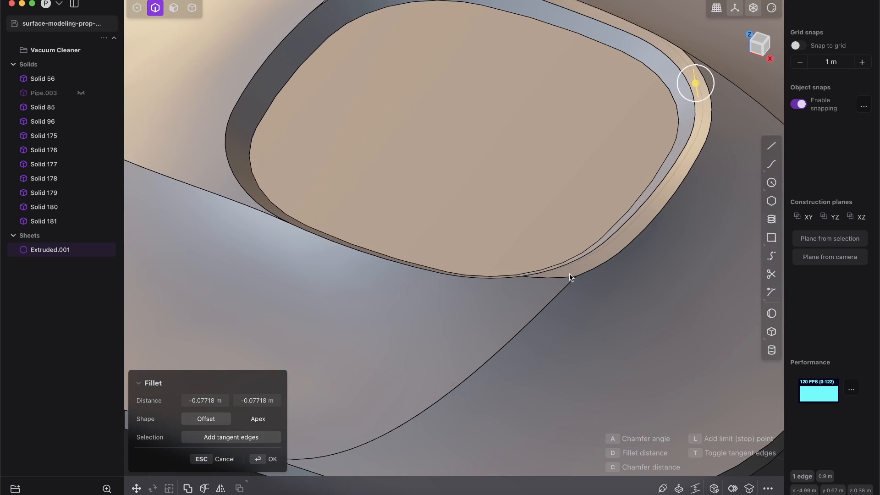
click(272, 458)
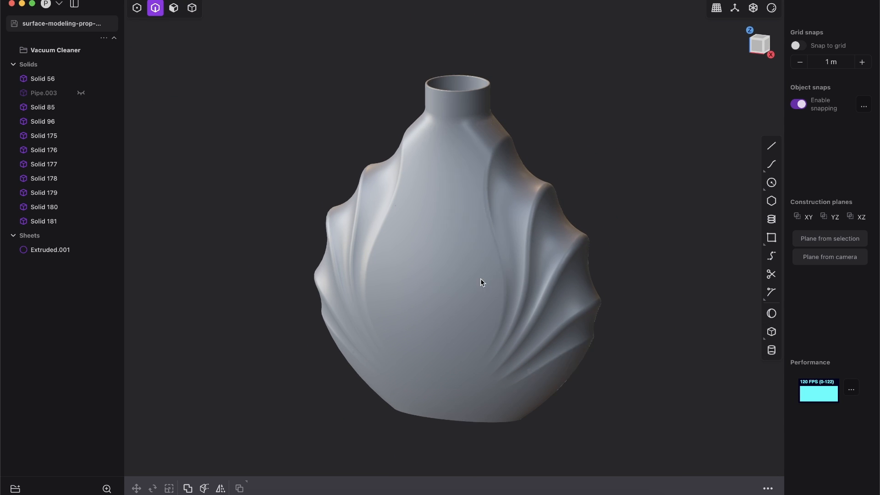
Step: Zoom the viewport to inspect the finished swirled vase model's surfaces
scroll(down, 3)
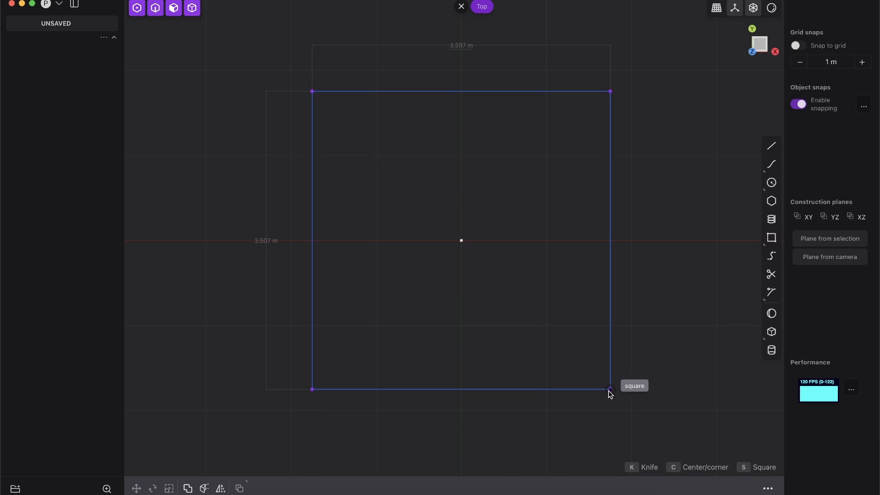
Step: Draw a 3.5 m square, offset it 0.9 m inward, and round the outer corners by 1.03 m
click(609, 387)
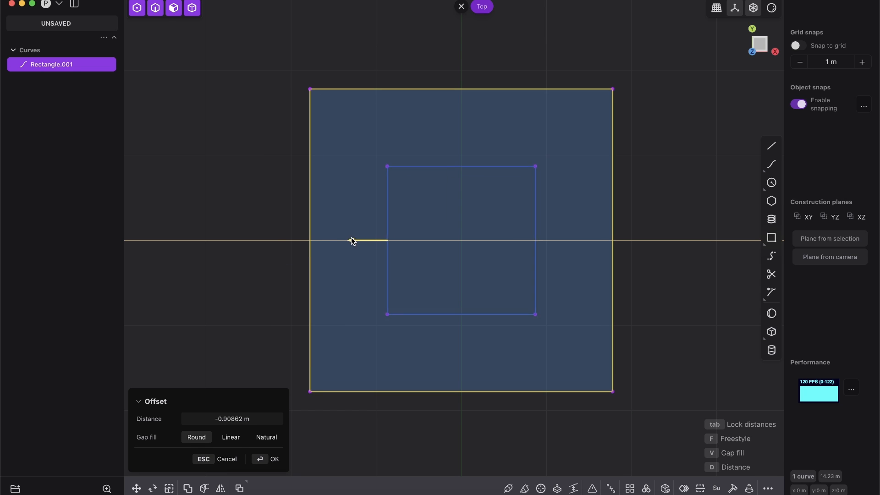
click(268, 459)
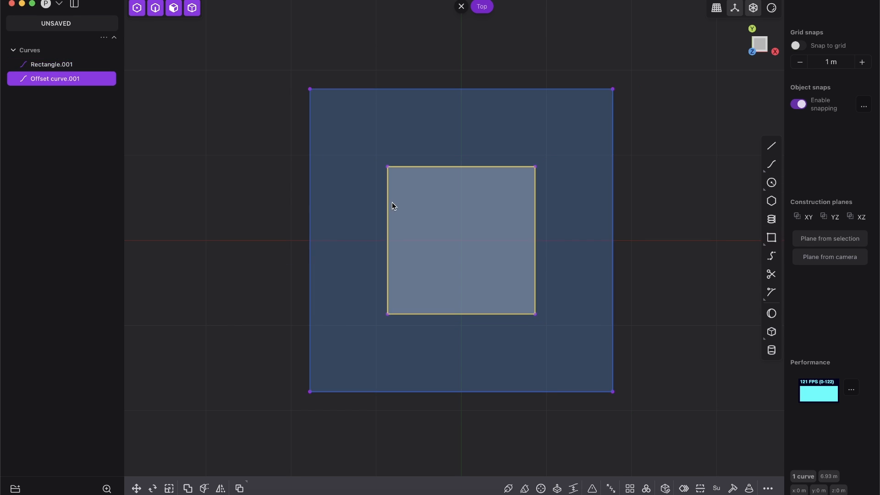
click(51, 65)
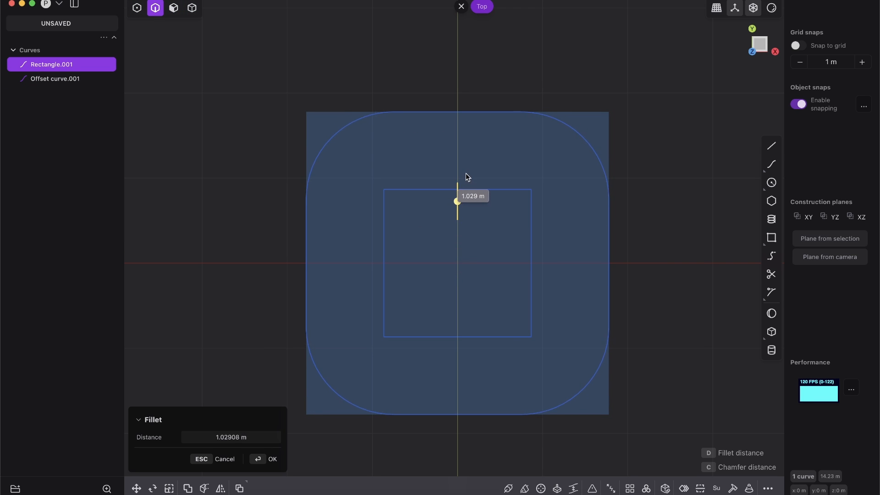
click(264, 459)
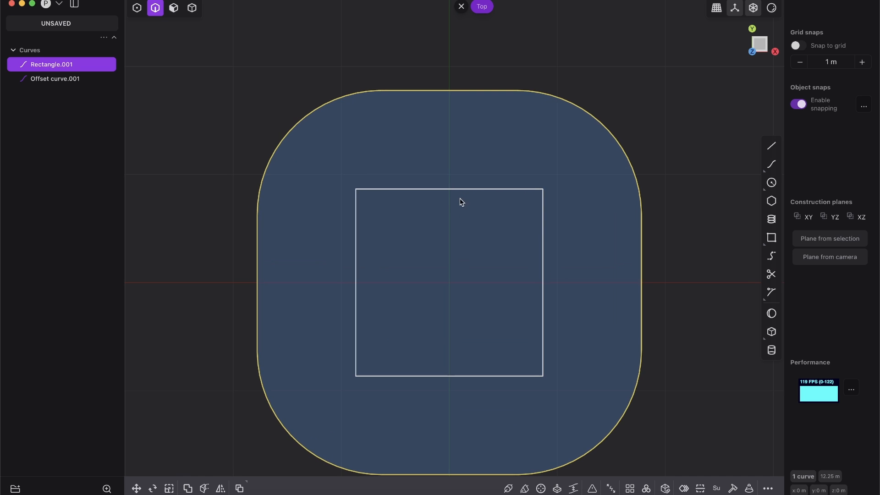
click(55, 79)
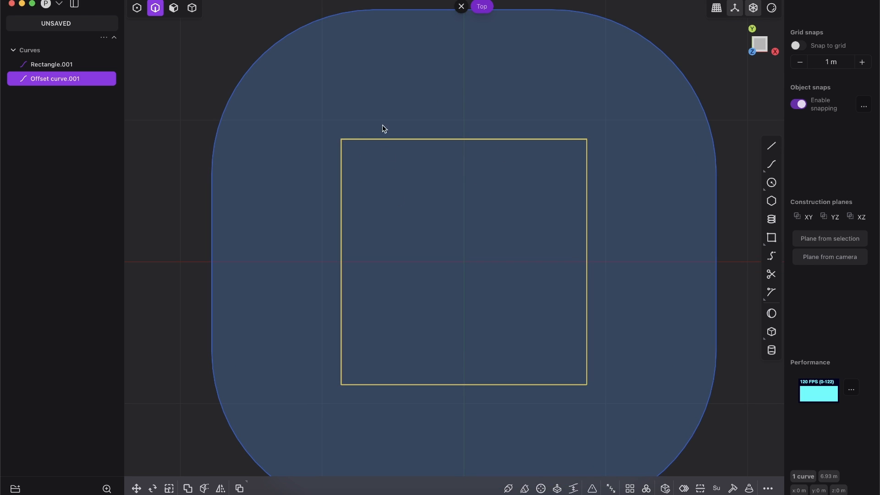
mouse_move(461, 150)
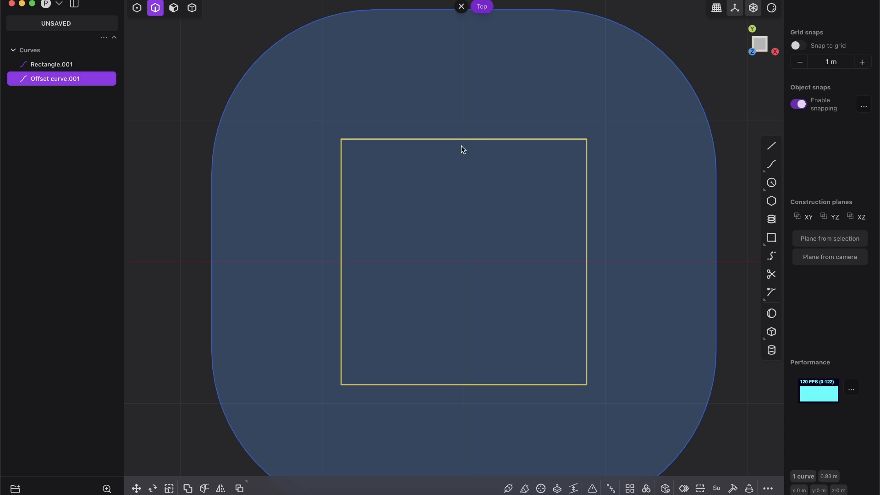
mouse_move(496, 195)
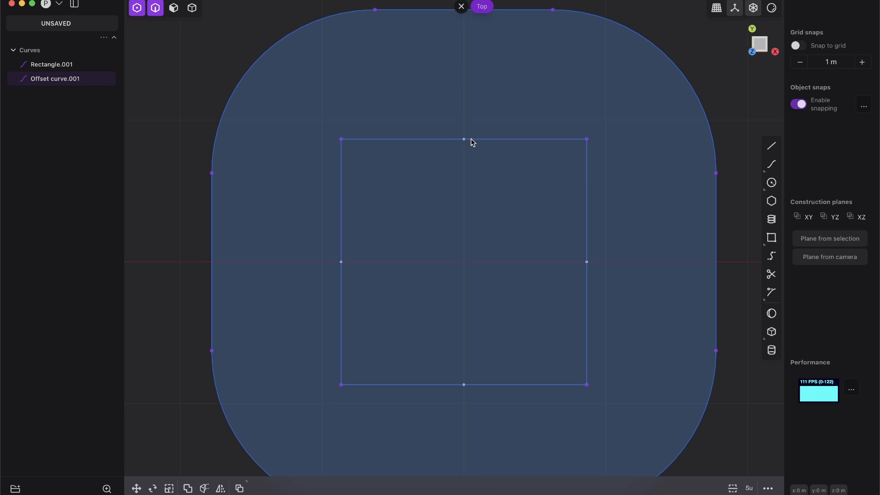
mouse_move(582, 305)
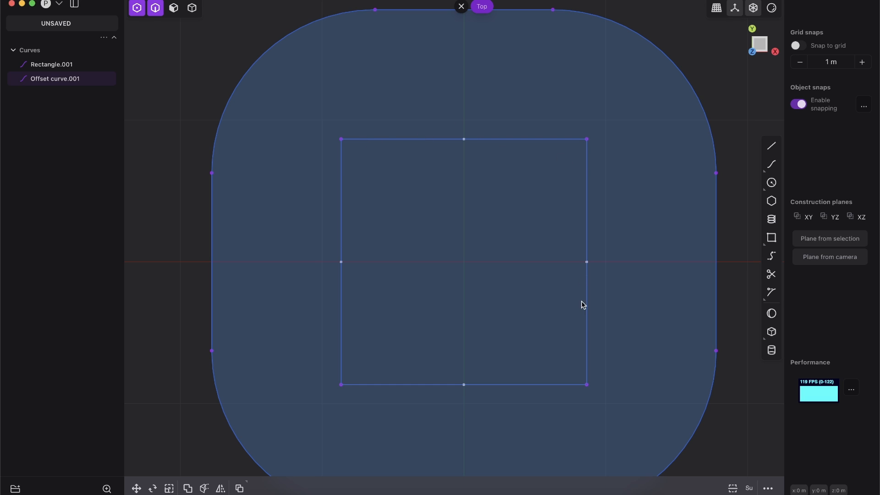
mouse_move(544, 121)
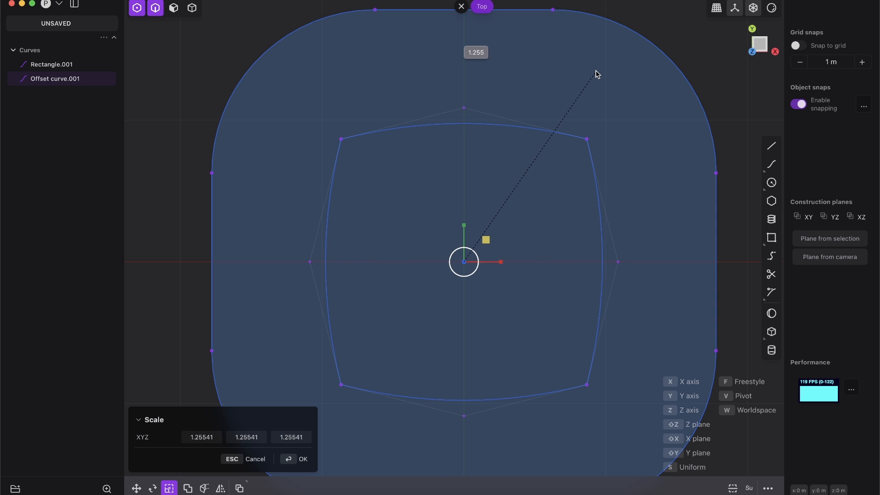
Step: Scale the inner square's side midpoints by 1.255 and fillet its corners at 0.57 m
click(295, 459)
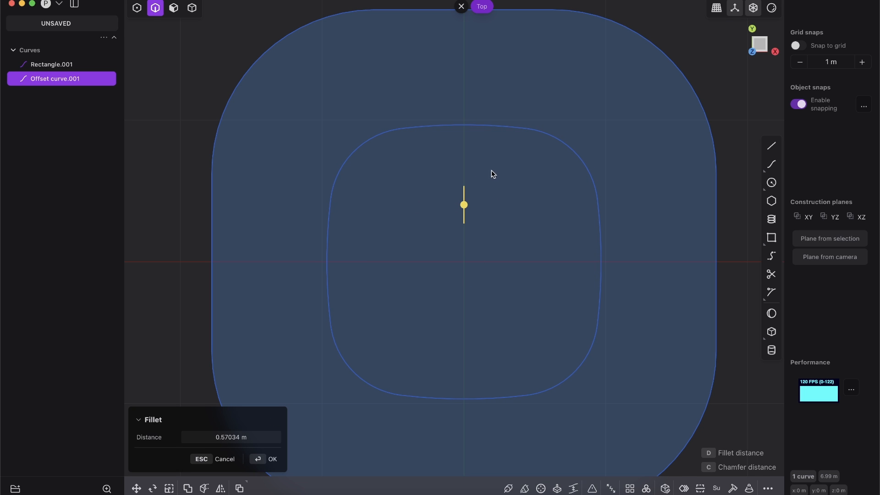
click(266, 459)
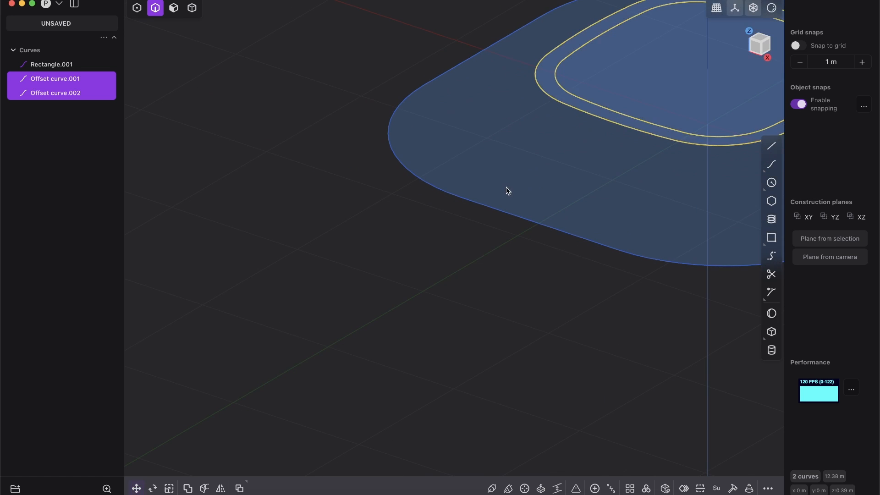
Step: Offset the inner curve into Offset curve.002, raise both curves, then lower the copy slightly
click(55, 93)
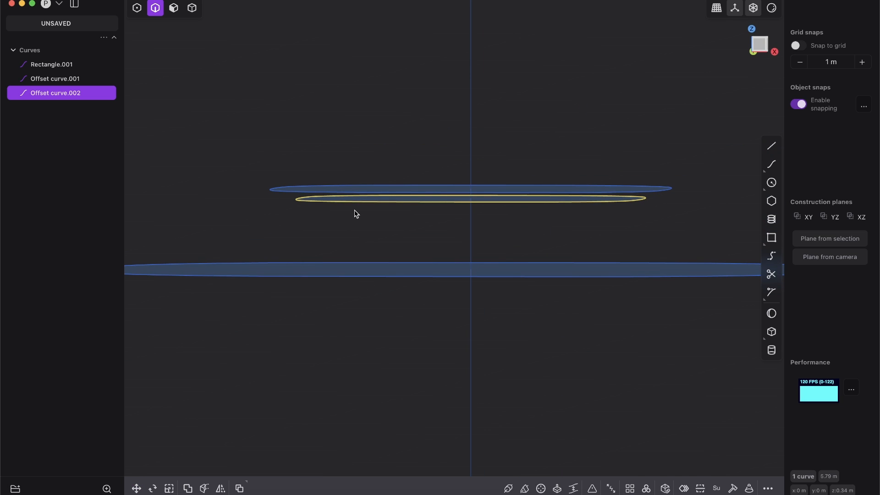
mouse_move(447, 166)
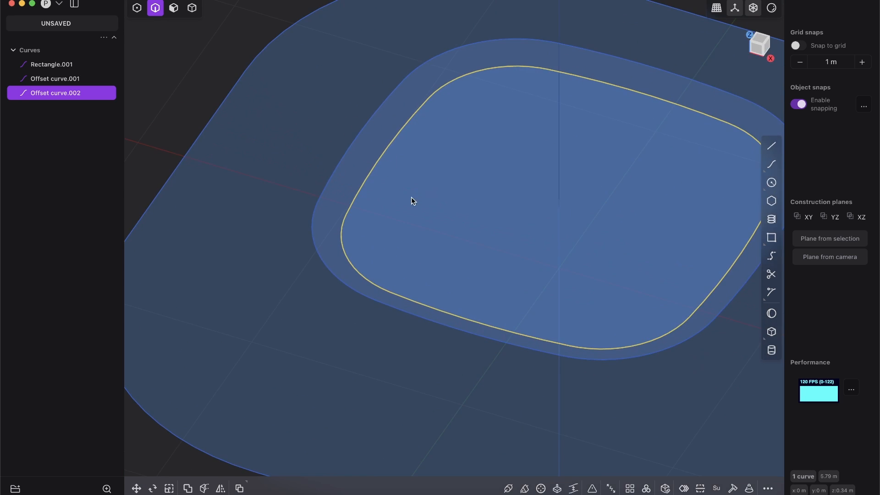
click(54, 78)
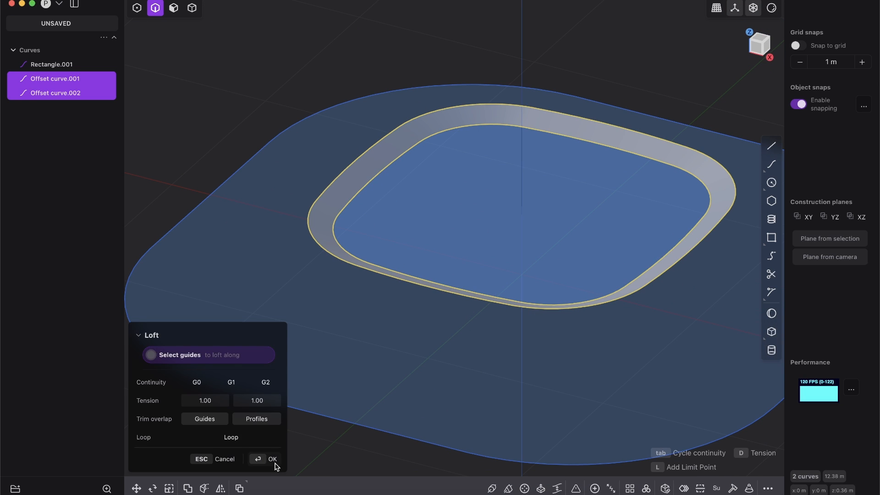
Step: Loft a sheet between the two inner curves and extrude Rectangle.001 into a low wall
click(271, 458)
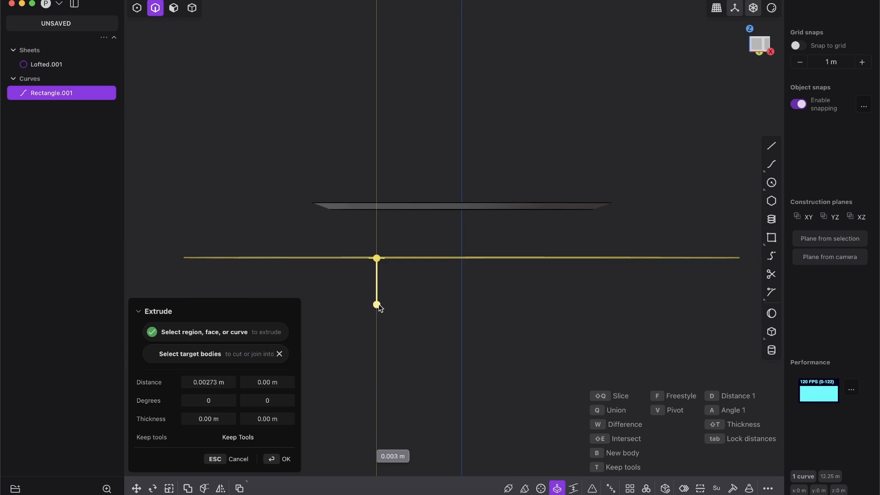
click(280, 459)
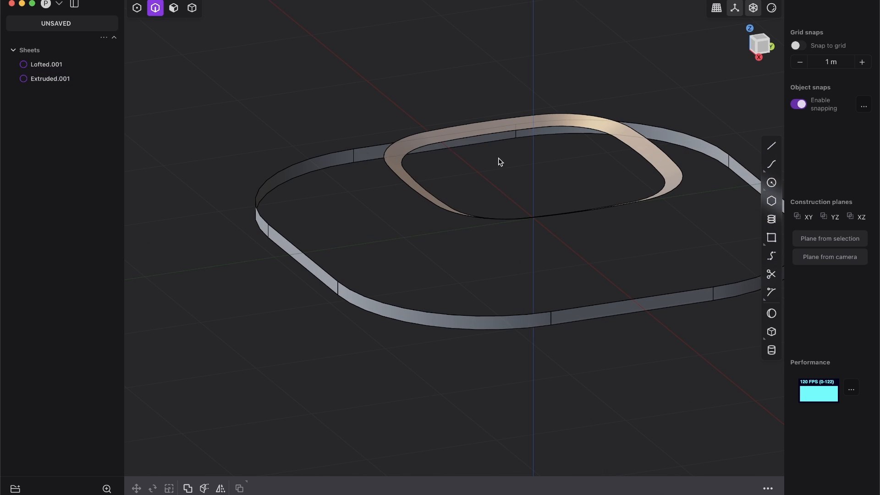
mouse_move(459, 166)
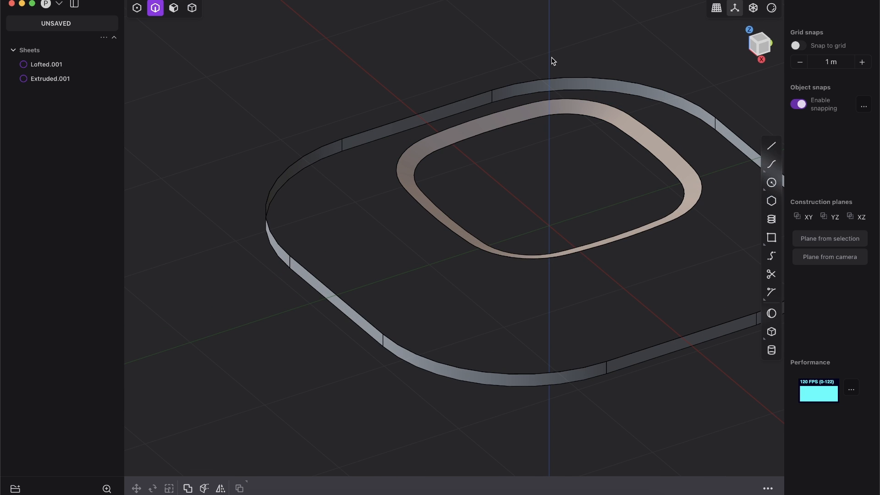
mouse_move(671, 11)
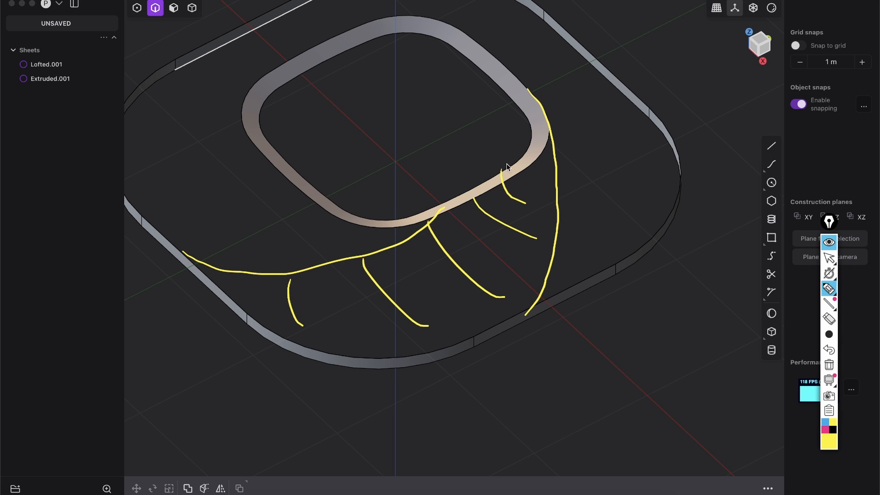
mouse_move(635, 200)
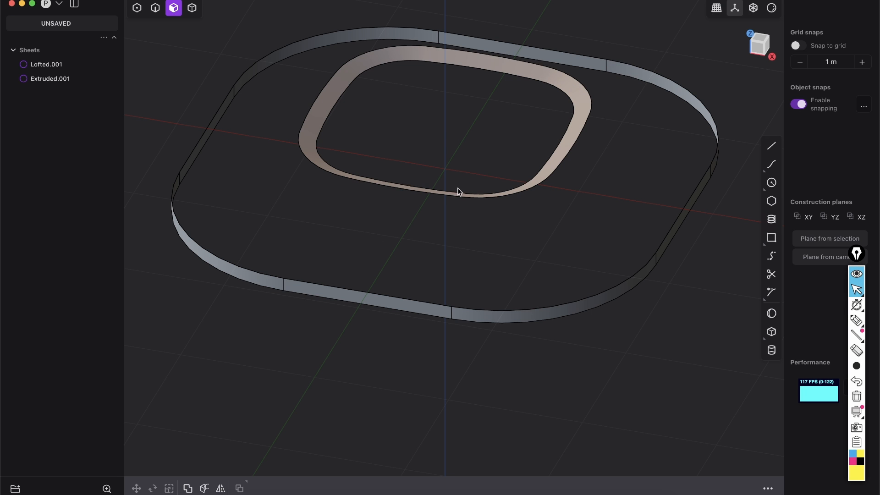
mouse_move(455, 132)
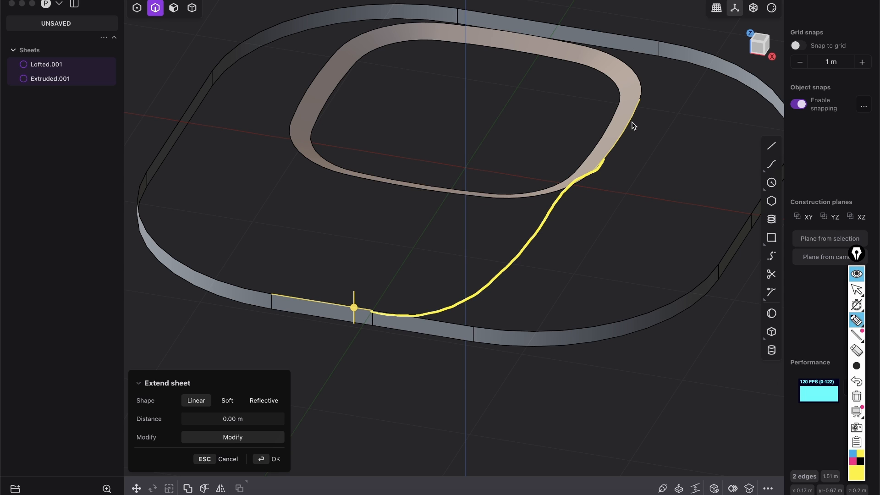
mouse_move(518, 251)
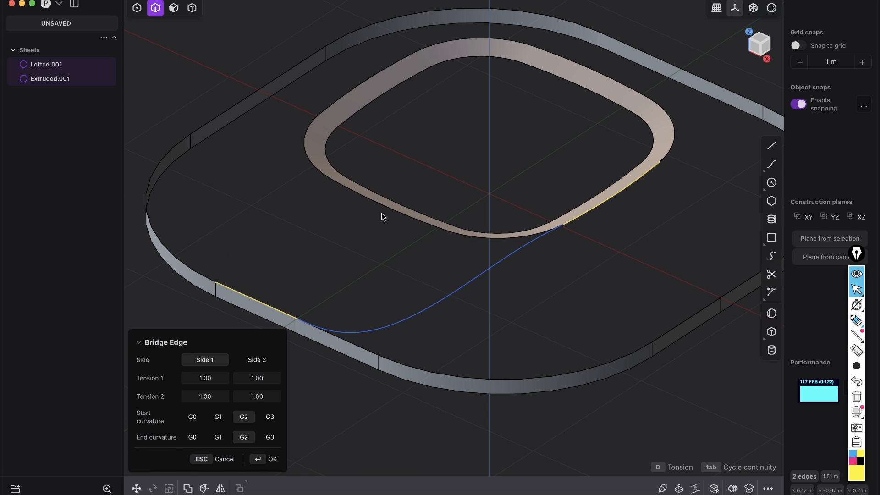
mouse_move(213, 427)
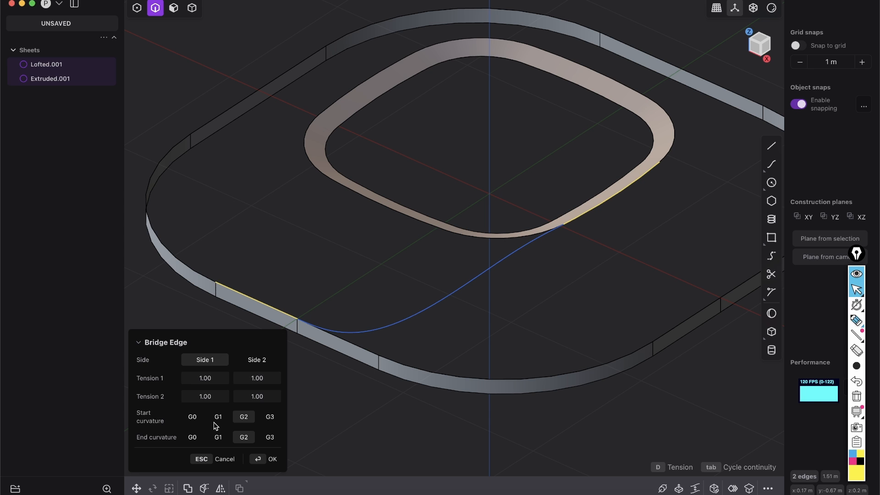
Step: Create a Bridge Edge curve from outer wall to inner band with G2 start and end continuity
text(b)
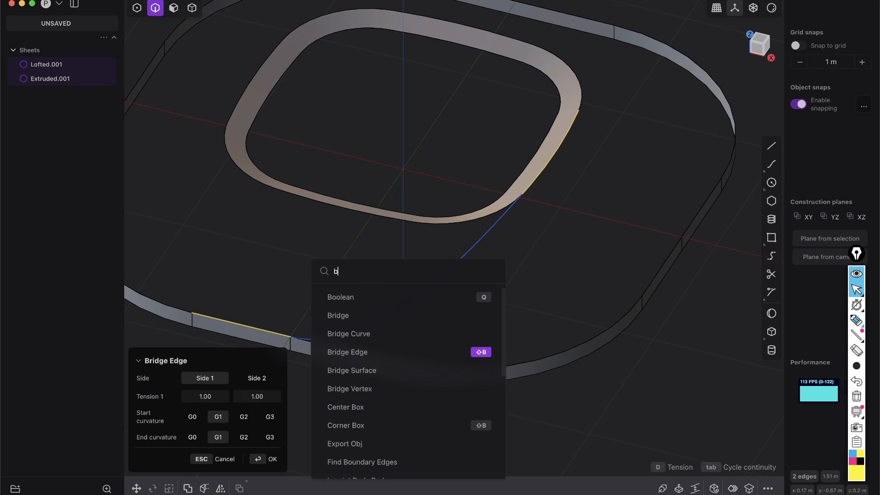
text(rid)
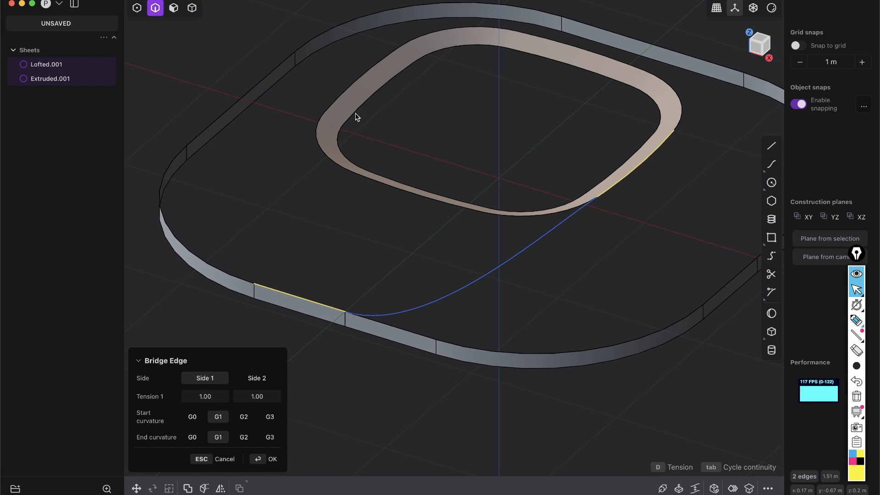
mouse_move(335, 154)
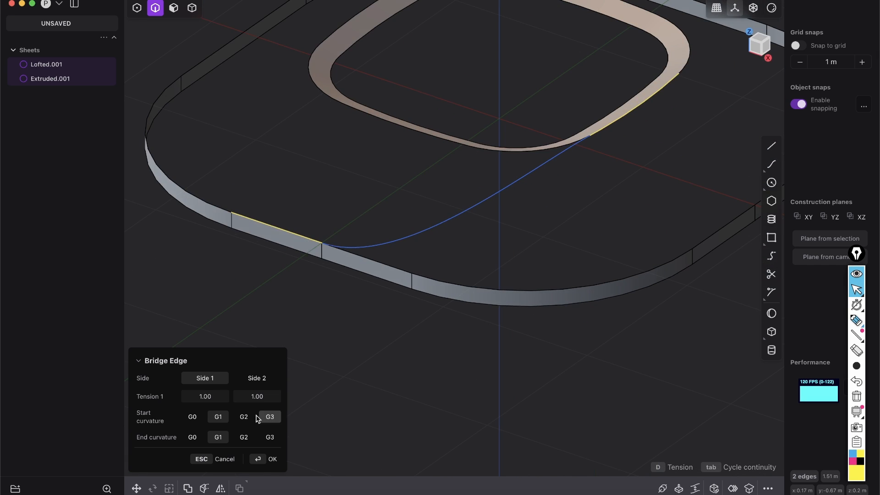
click(272, 458)
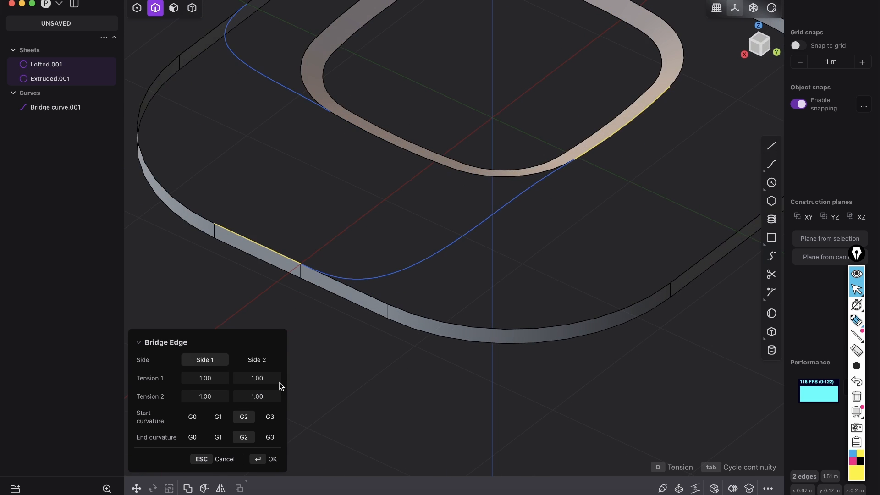
click(265, 458)
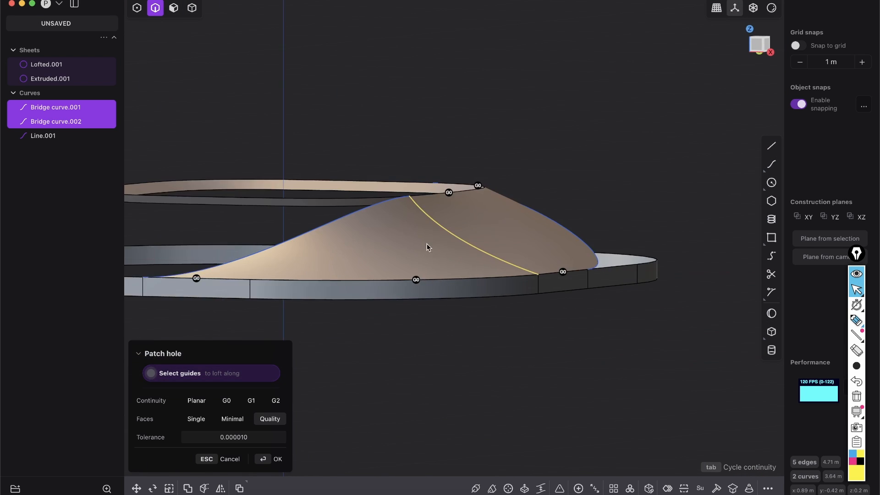
Step: Add a second bridge curve and a line, then fill the gap using Patch hole with Quality faces
click(272, 458)
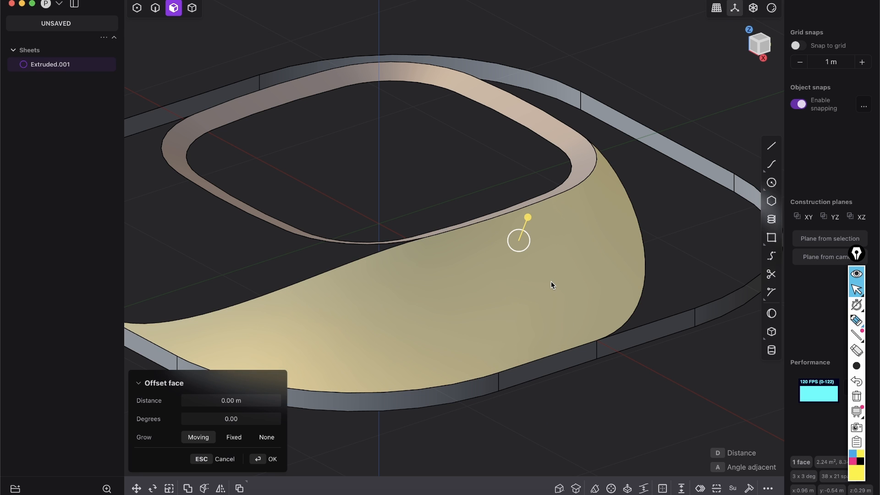
Step: Separate the swirl patch as Sheet 11 and radially array it into 4 copies over 360°
click(267, 458)
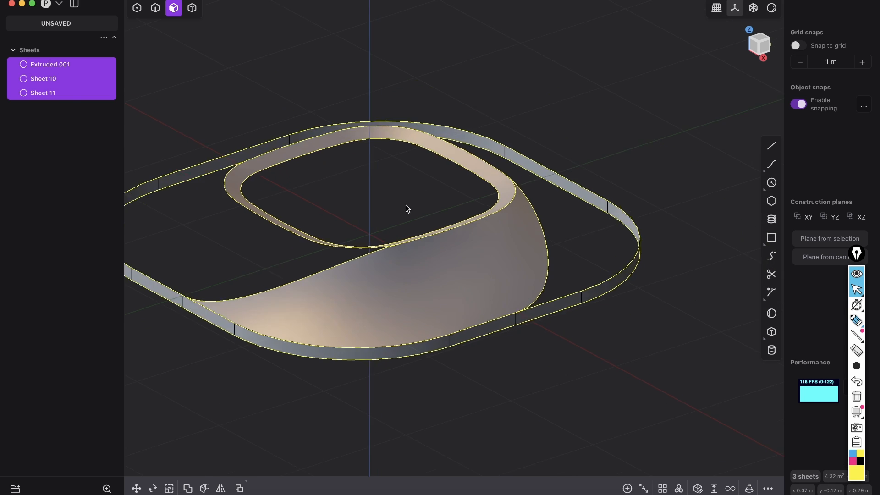
click(43, 93)
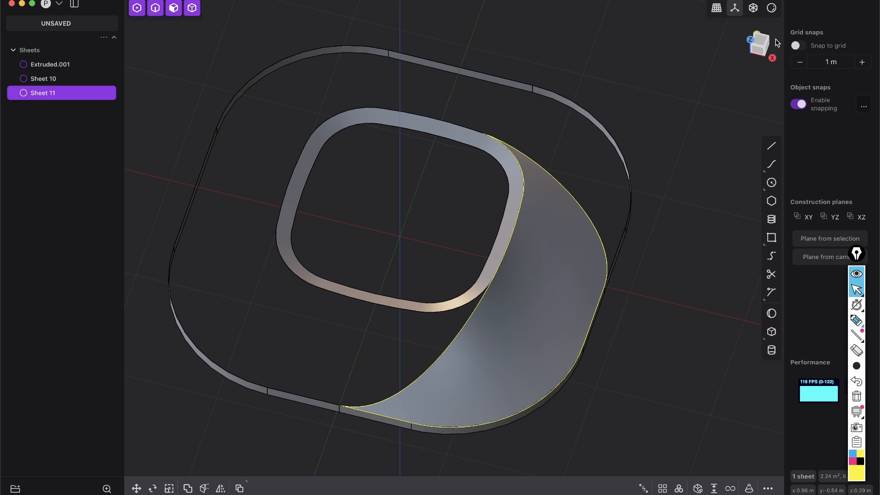
click(758, 44)
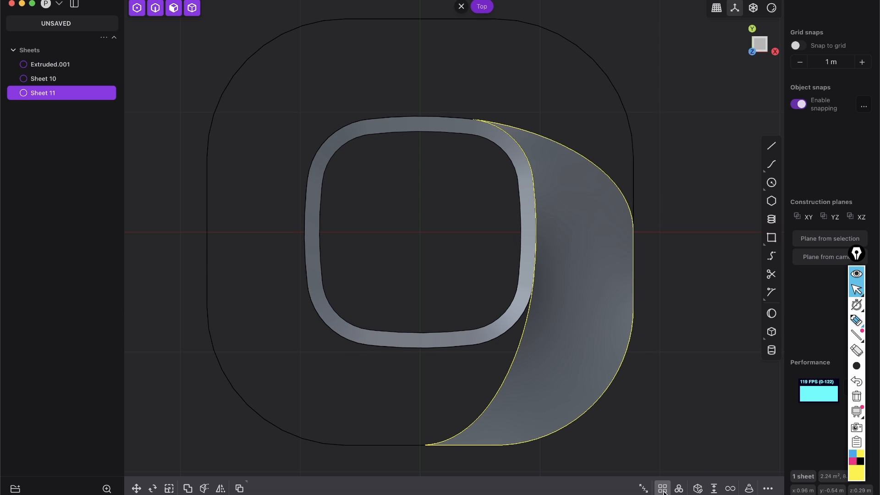
mouse_move(678, 488)
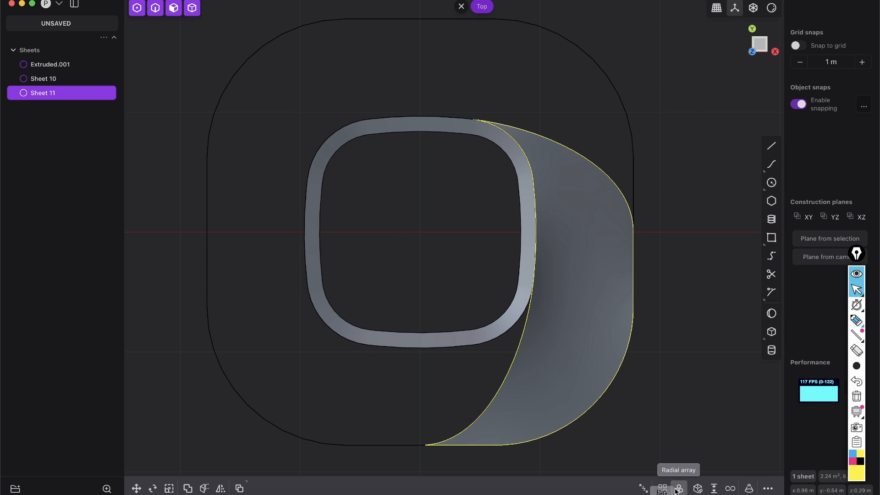
click(678, 487)
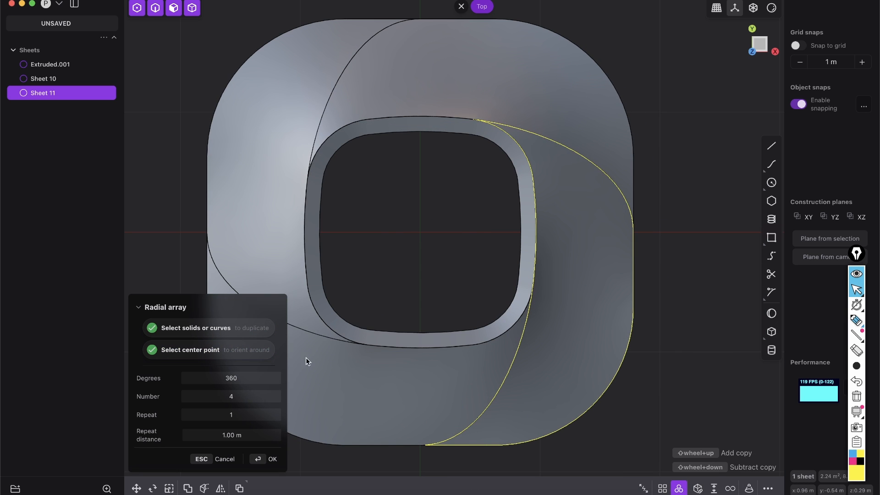
mouse_move(558, 297)
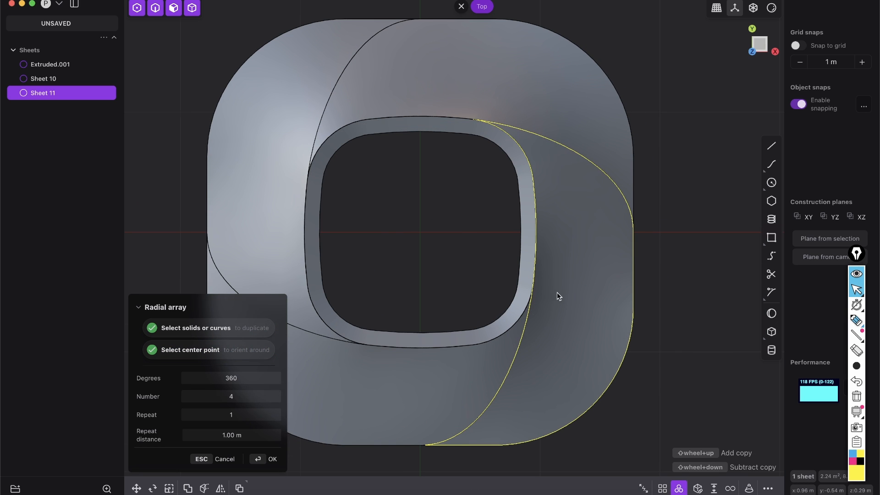
click(266, 460)
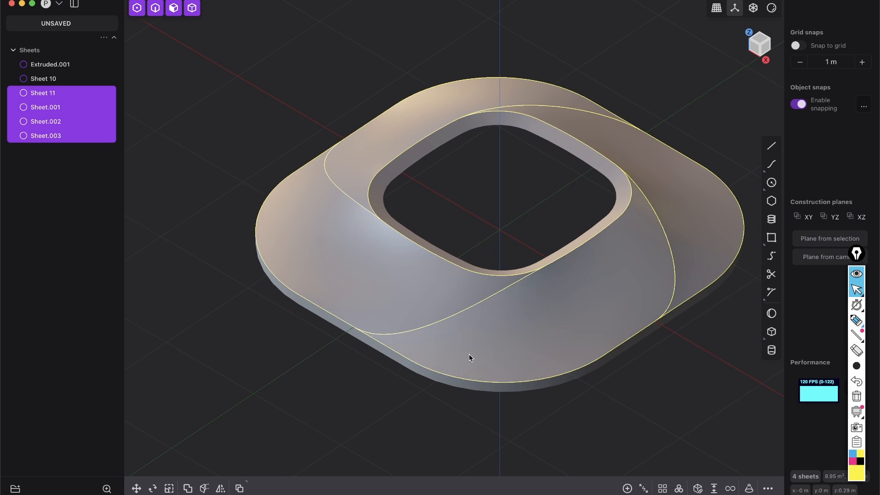
Step: Fill the inner ring's top edge loop with a Patch hole surface
click(192, 7)
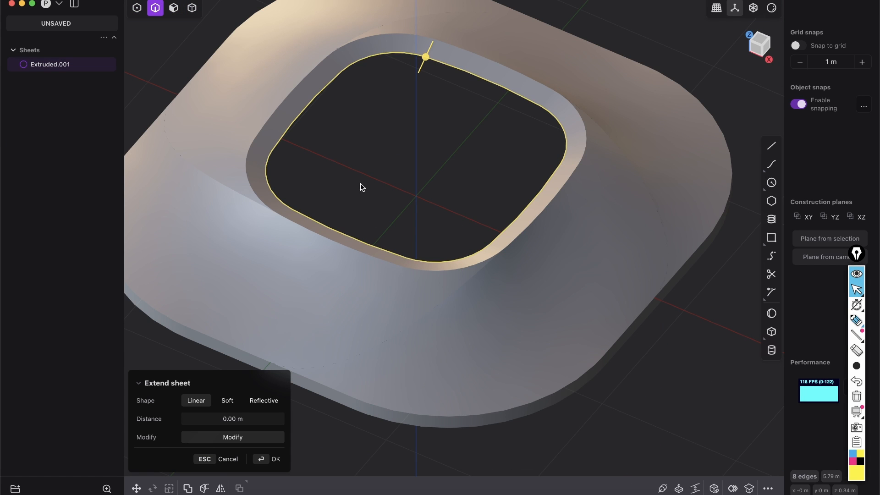
click(275, 458)
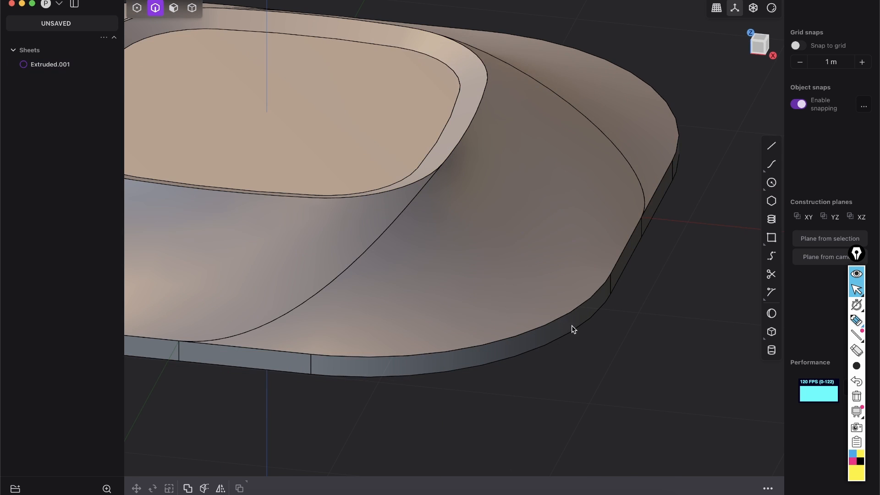
Step: Pick an edge on the lower frame and try filleting it by about 0.042 m
click(565, 314)
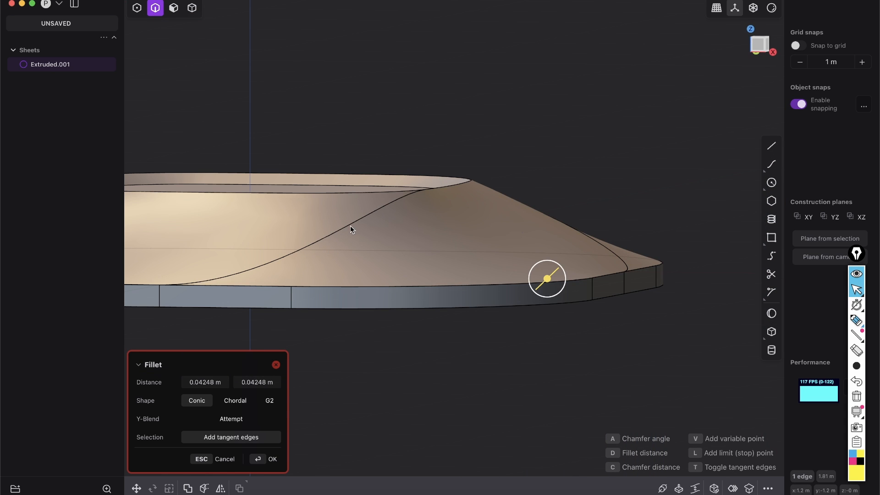
click(266, 458)
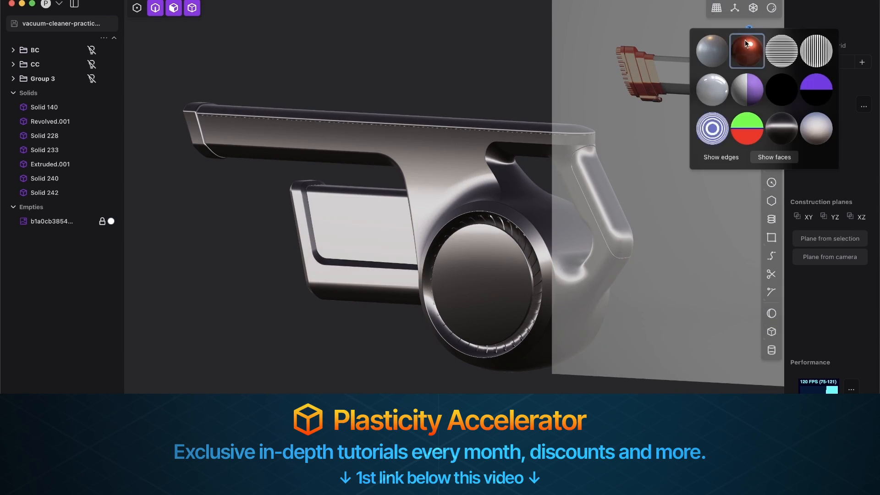
Step: Switch the viewport matcap to glossy red on the vacuum cleaner model
click(746, 50)
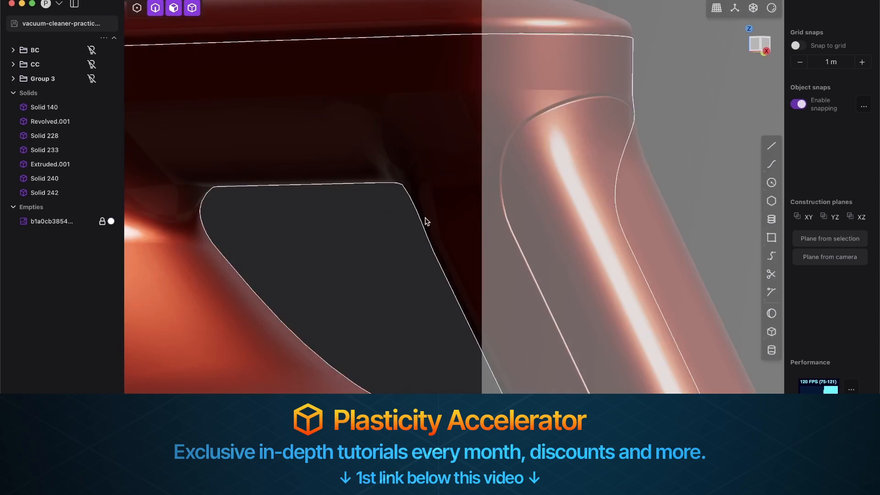